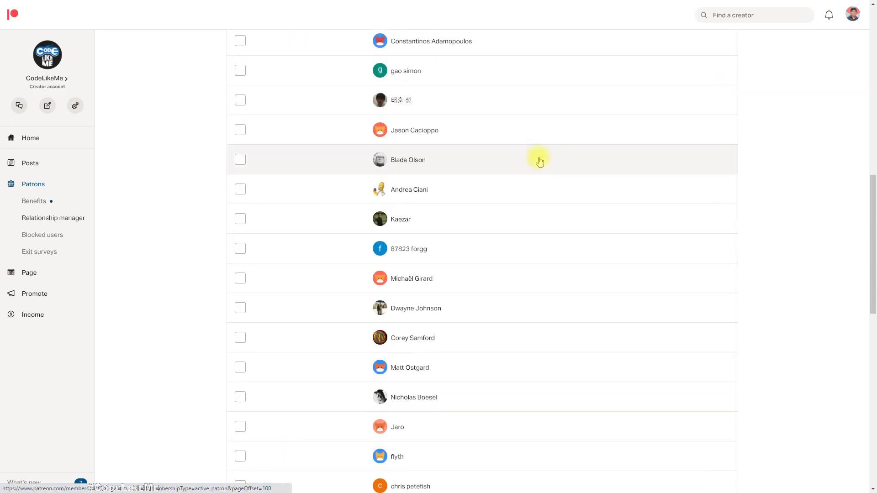
# Advance the Patreon active patrons list through its pages to page 4
pyautogui.click(490, 460)
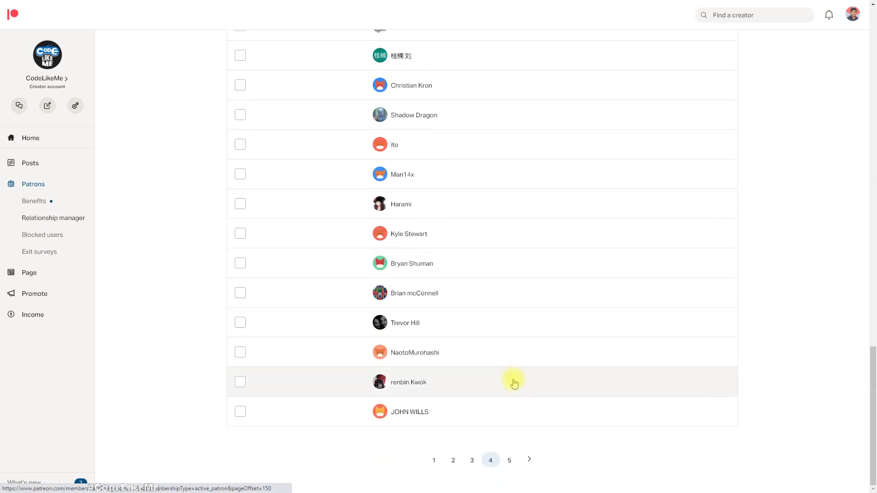
pyautogui.click(509, 460)
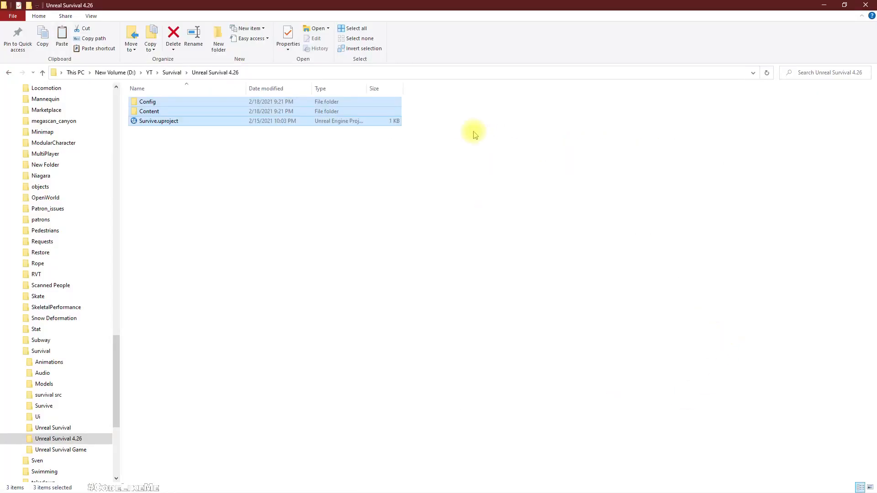
# Open the Unreal Survival 4.26 folder and switch Survive.uproject to another engine version
pyautogui.click(185, 72)
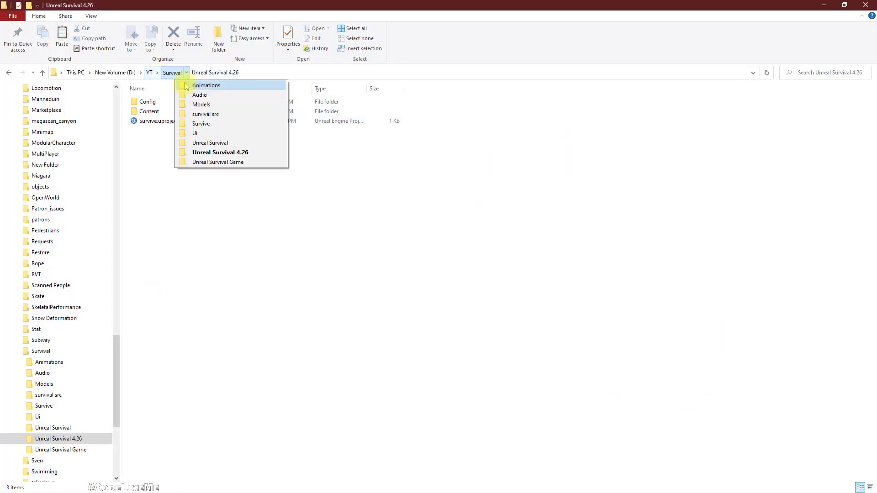
pyautogui.click(172, 73)
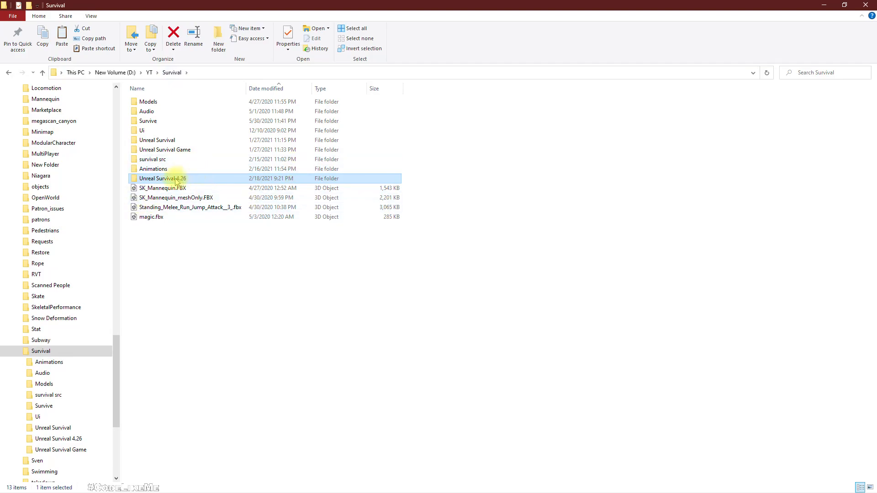
pyautogui.doubleClick(163, 179)
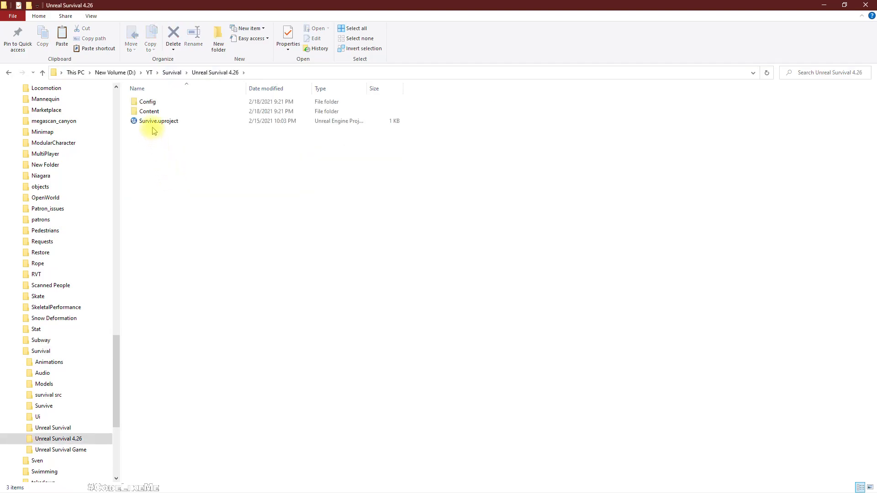
pyautogui.rightClick(157, 120)
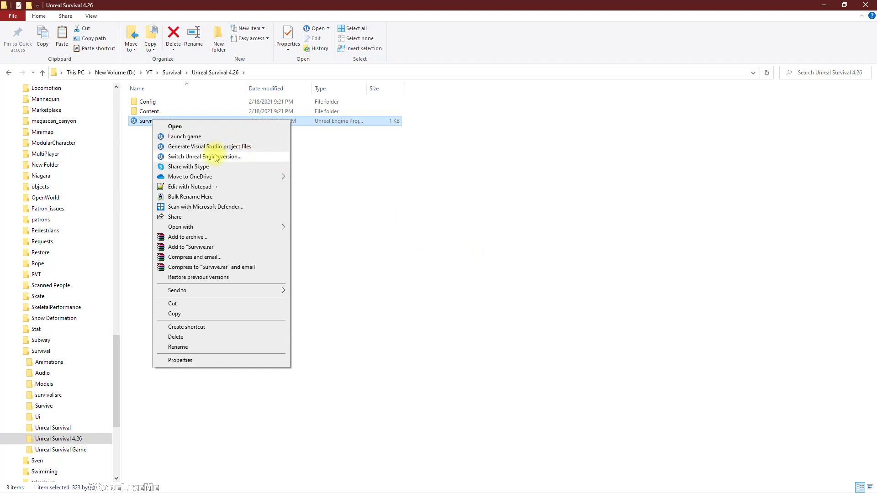
pyautogui.click(204, 157)
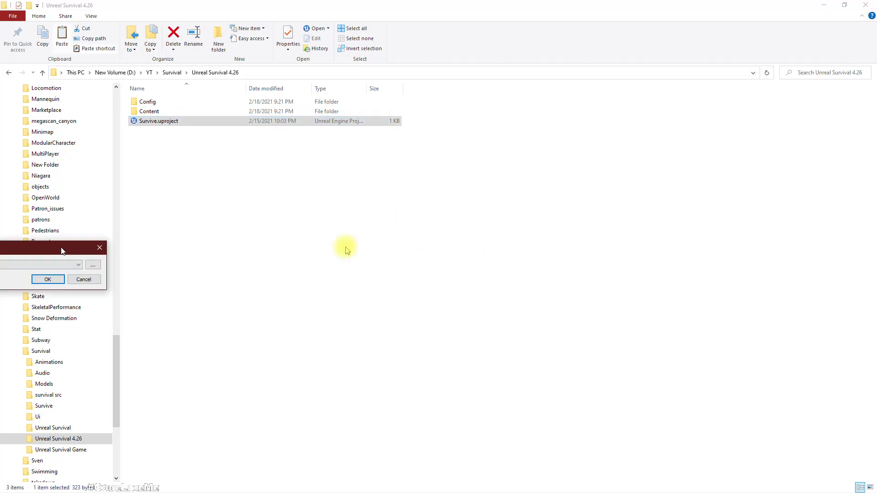
pyautogui.click(402, 260)
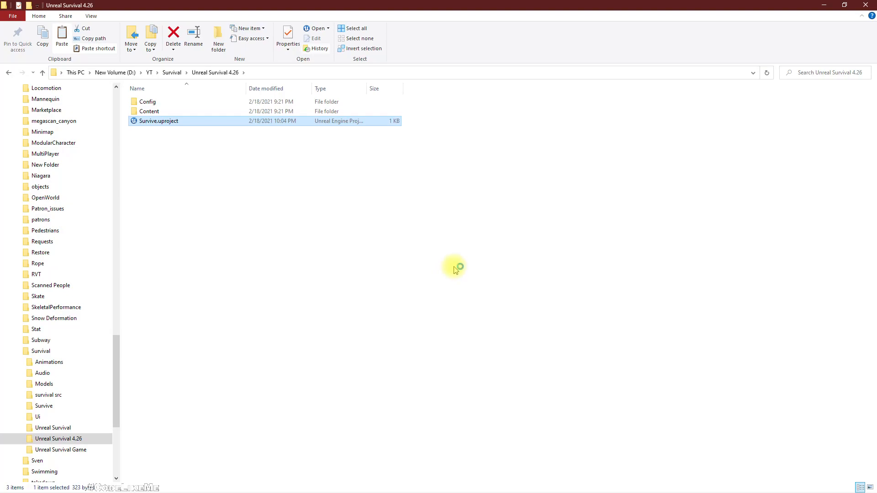
# Launch Survive.uproject in Unreal Engine 4.26 to load the Island level
pyautogui.doubleClick(158, 121)
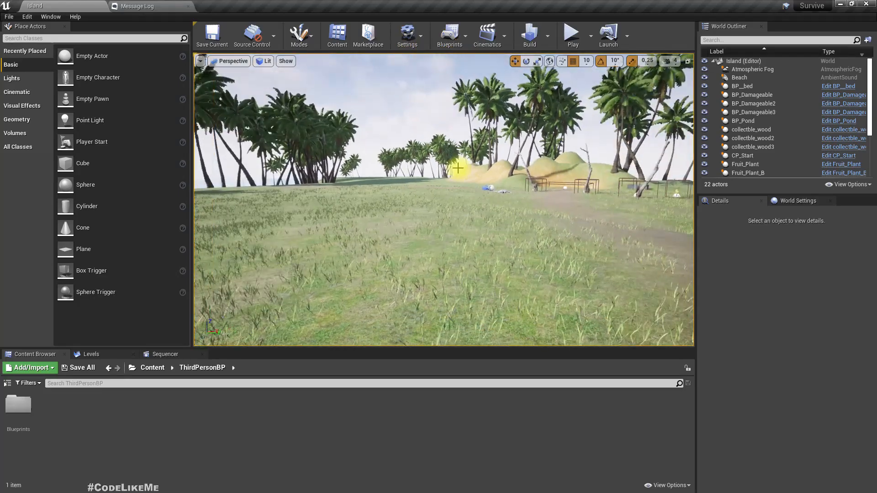
pyautogui.click(569, 35)
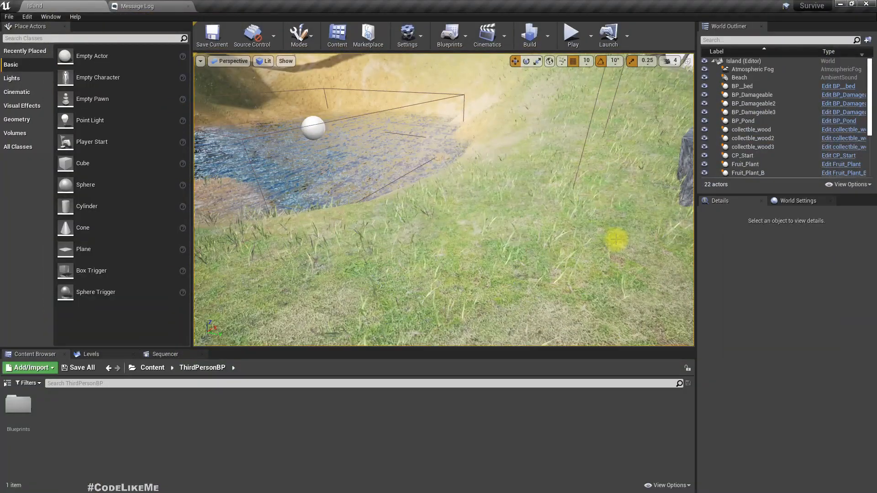
# Play-test the island, consume the tomato and orange from the inventory, then stop
pyautogui.click(571, 32)
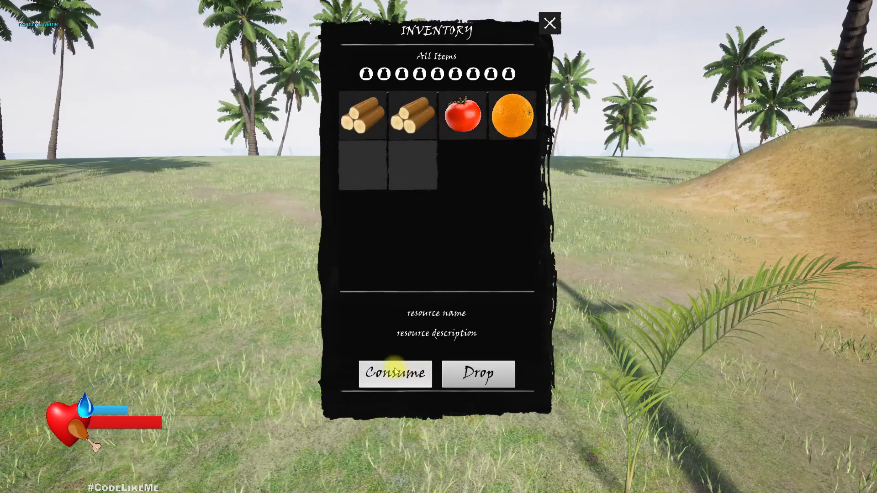
pyautogui.click(395, 374)
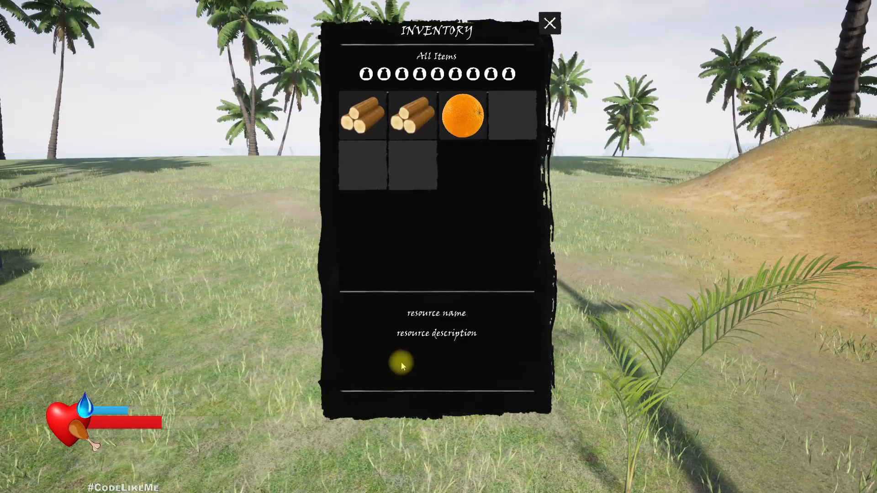
pyautogui.click(460, 116)
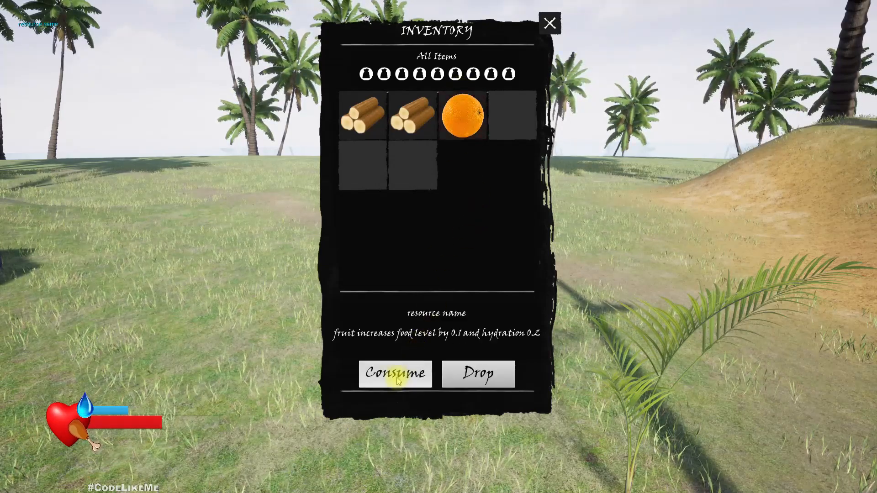
pyautogui.click(394, 374)
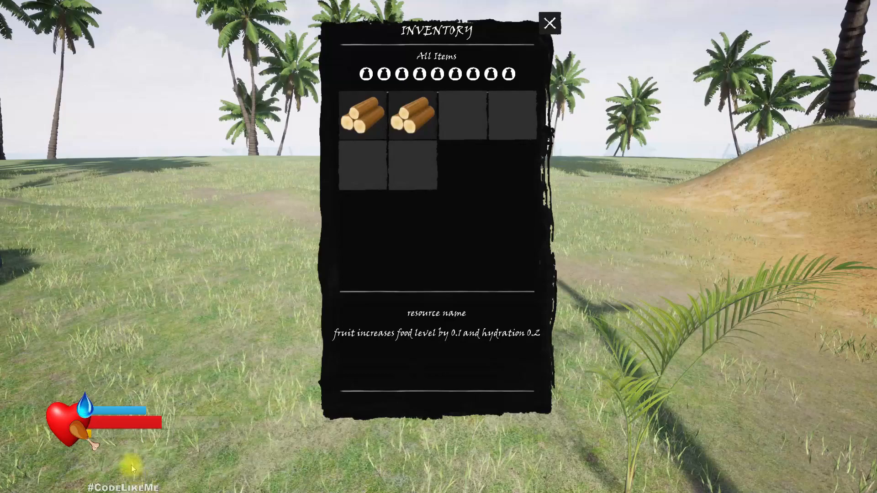
pyautogui.click(411, 116)
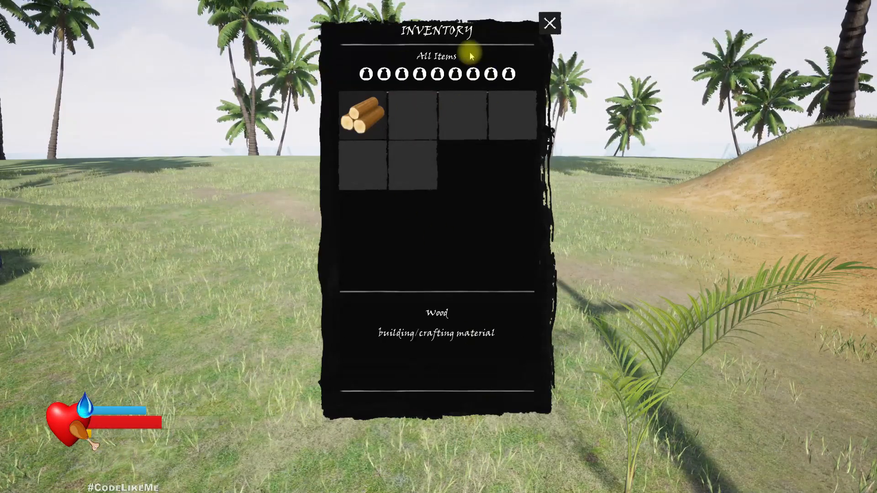
pyautogui.click(549, 23)
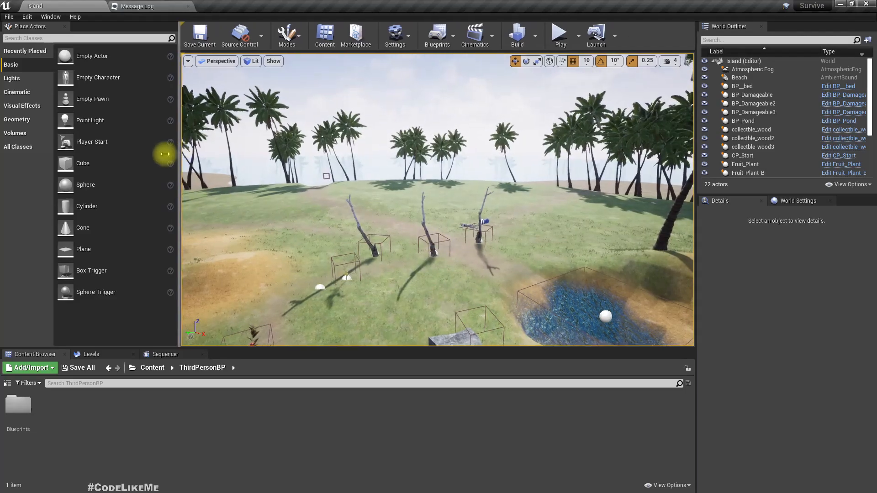
# Filter the Plugins browser by 'water' and select the Water plugin
pyautogui.click(379, 35)
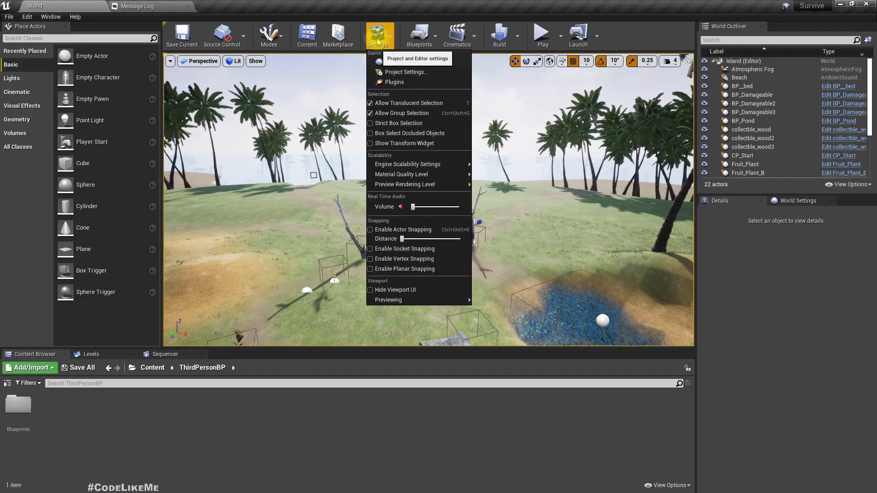
pyautogui.click(394, 81)
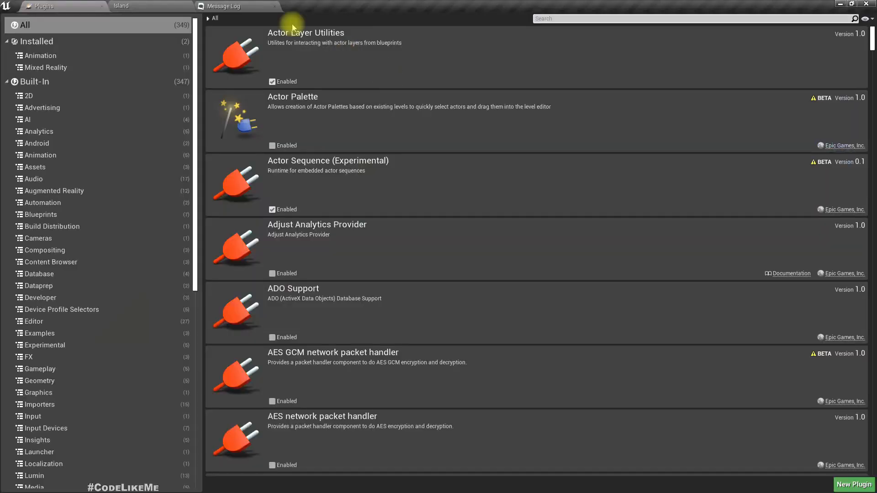
pyautogui.click(121, 6)
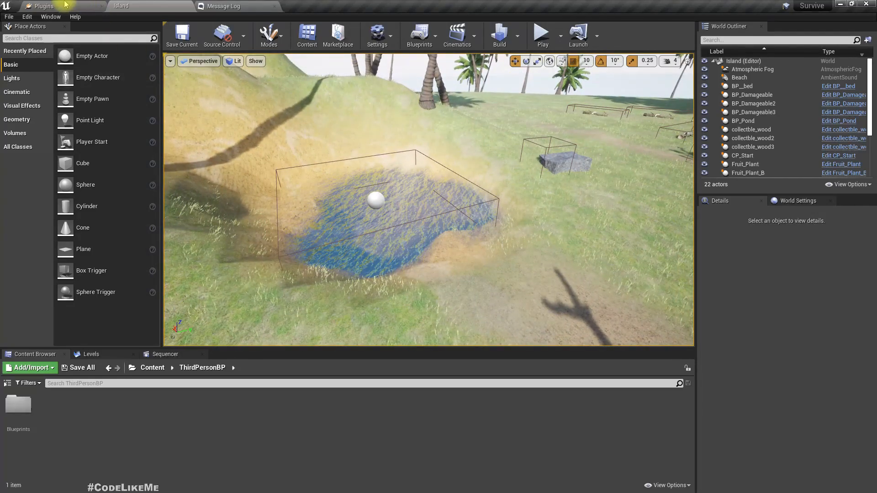
pyautogui.click(44, 6)
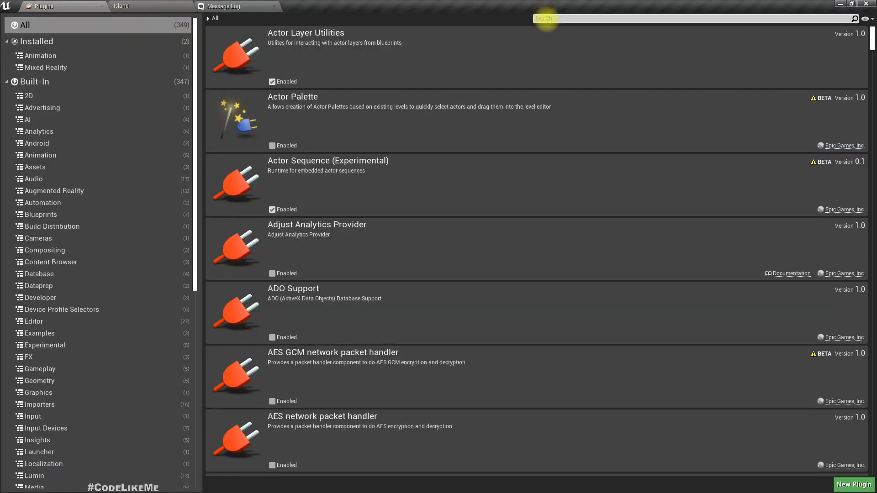
pyautogui.write('water')
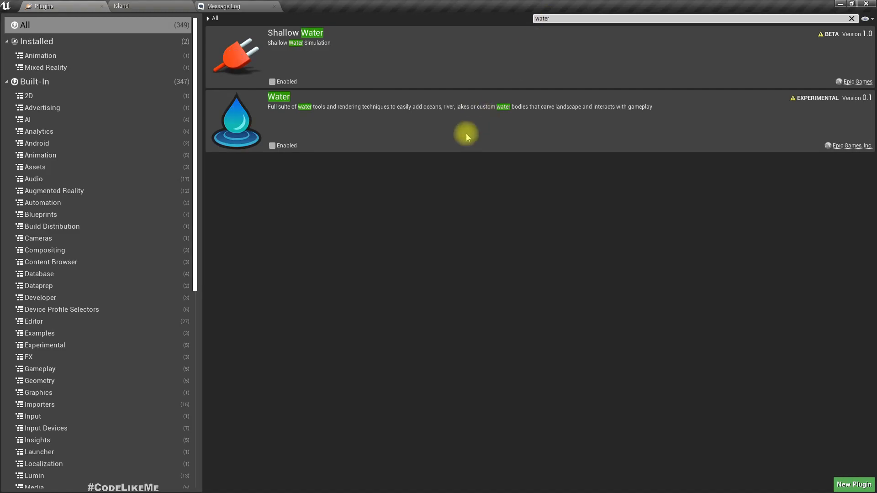
pyautogui.click(272, 146)
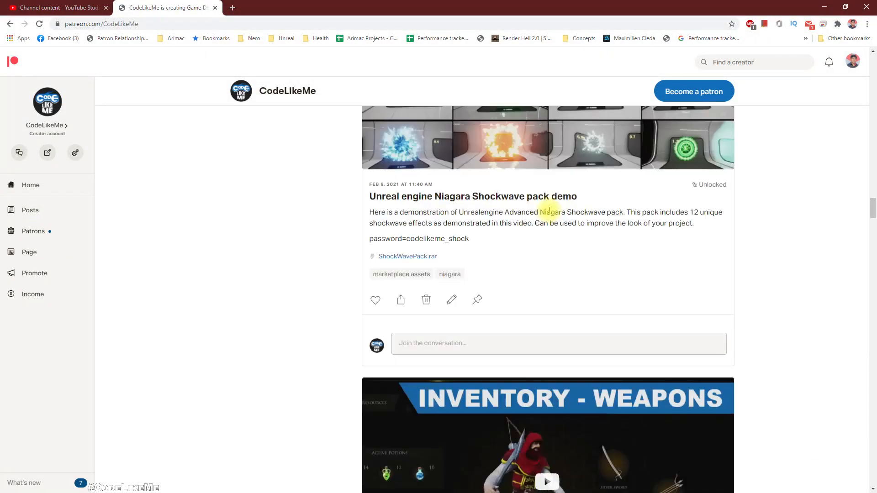
# Scroll the CodeLikeMe Patreon feed to the Unreal Engine Swimming post
pyautogui.scroll(-3)
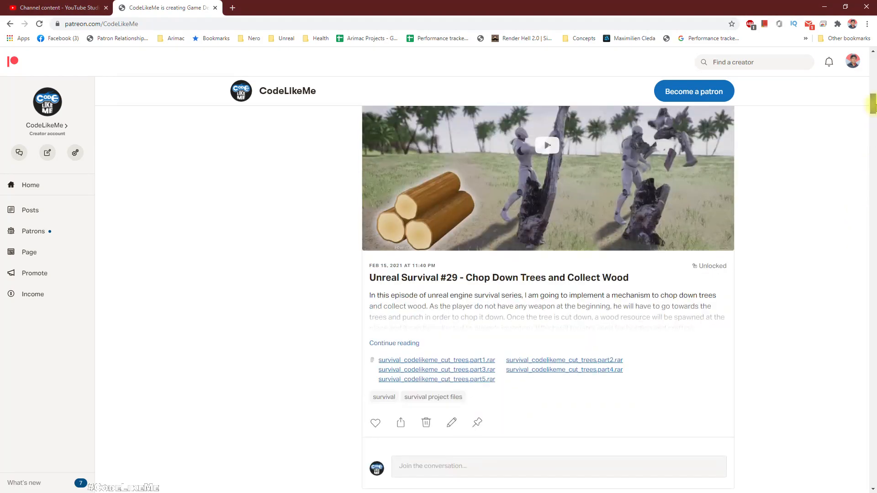
pyautogui.scroll(-3)
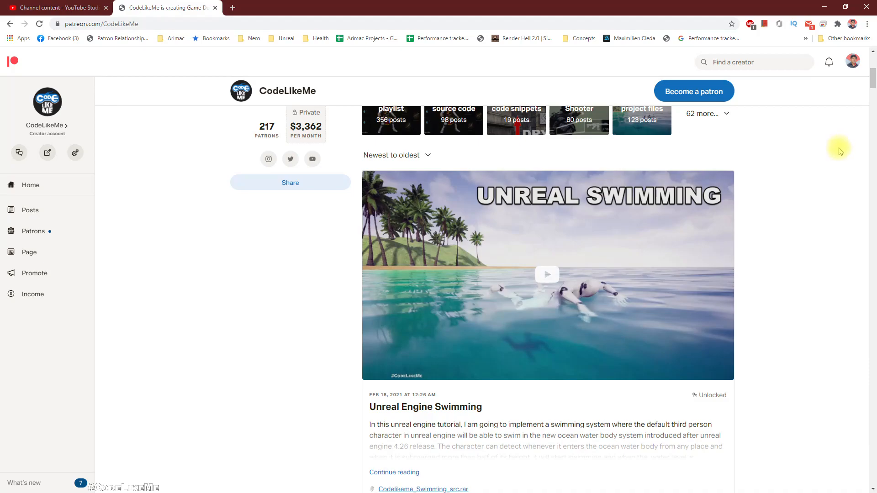
pyautogui.scroll(-3)
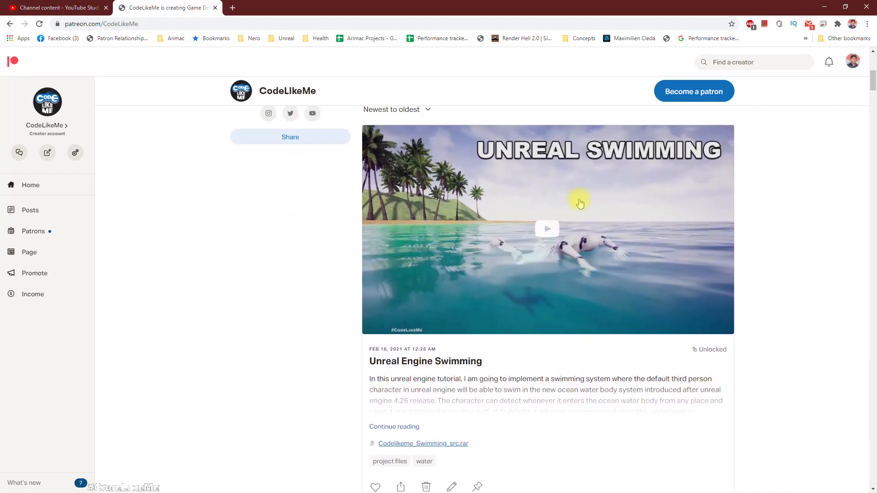
pyautogui.moveTo(566, 204)
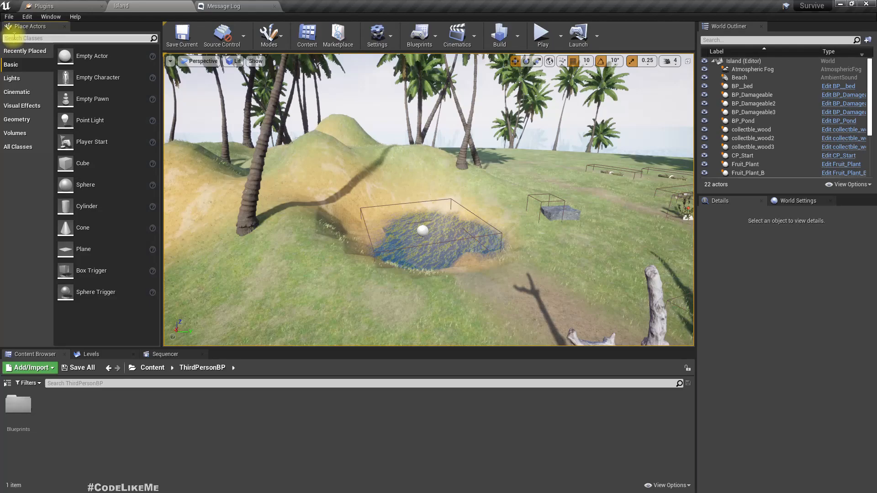
# Search Place Actors for 'water' and delete the selected ocean StaticMeshActor
pyautogui.write('water')
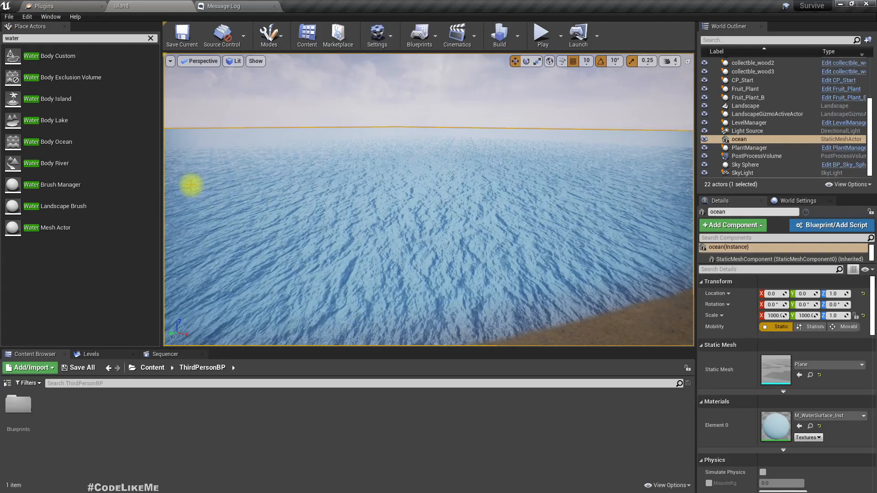
pyautogui.press('Delete')
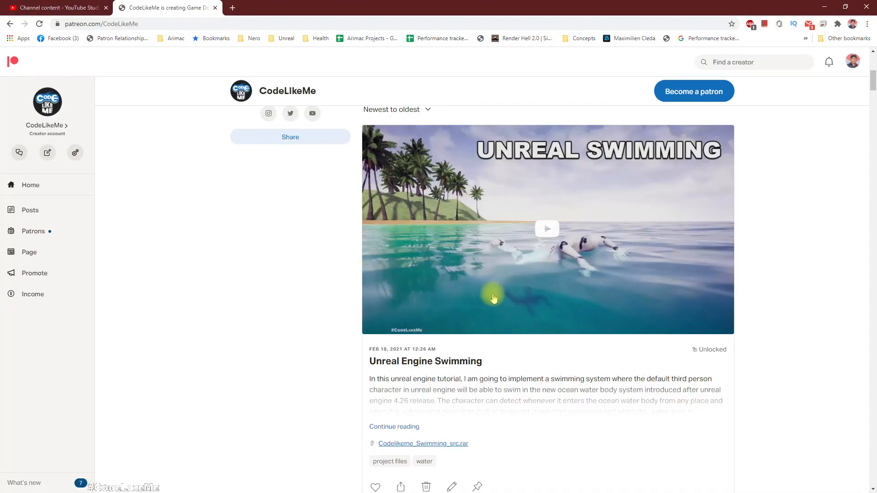
pyautogui.moveTo(489, 294)
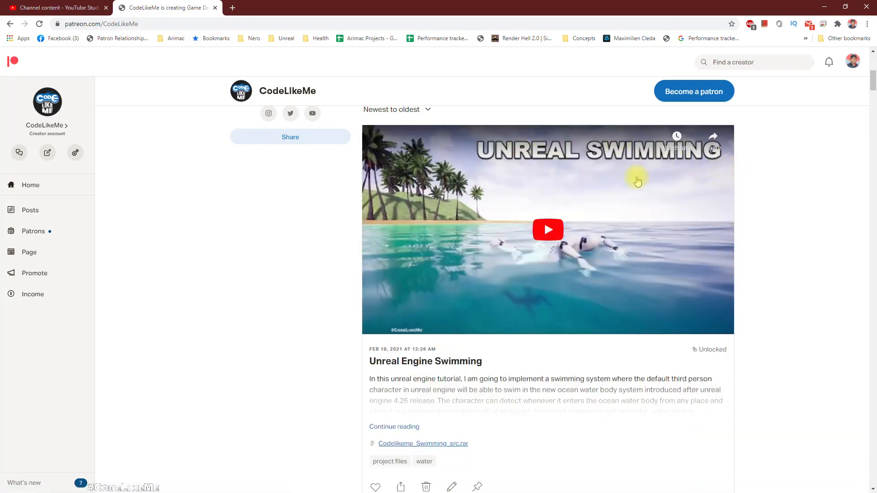
# Open the Unreal Engine Swimming tutorial video on YouTube from the Patreon post
pyautogui.click(547, 230)
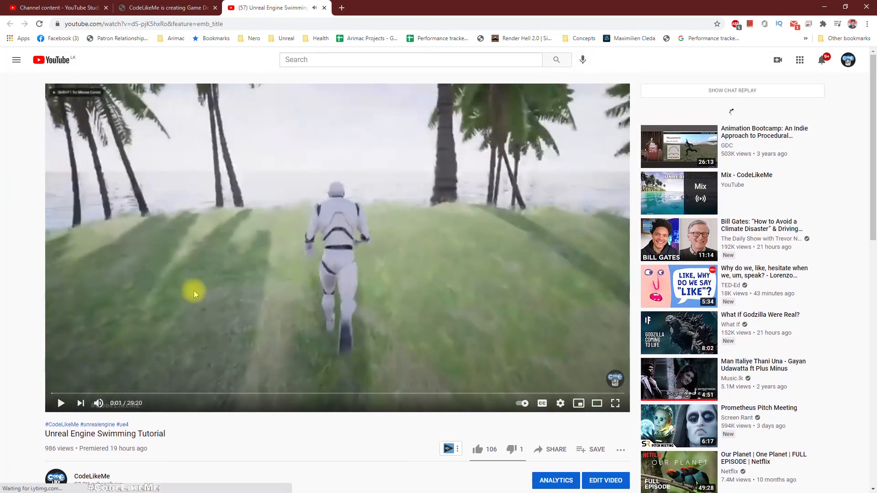
pyautogui.scroll(-3)
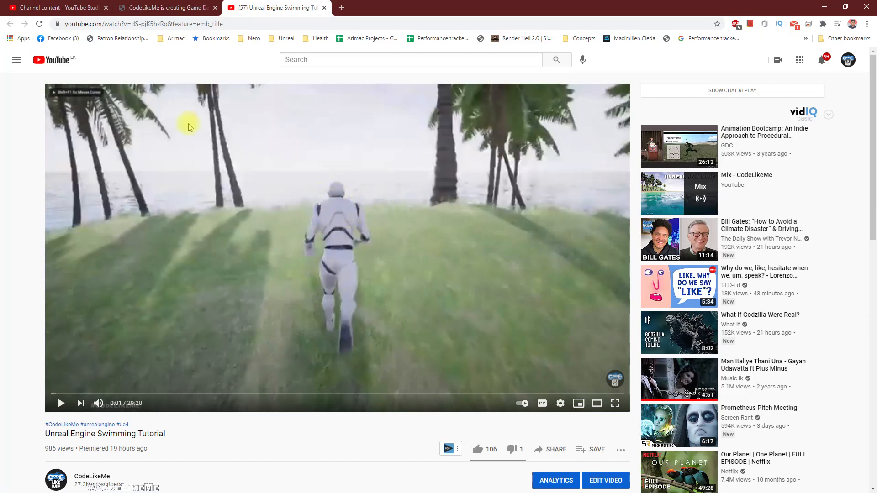
pyautogui.moveTo(168, 7)
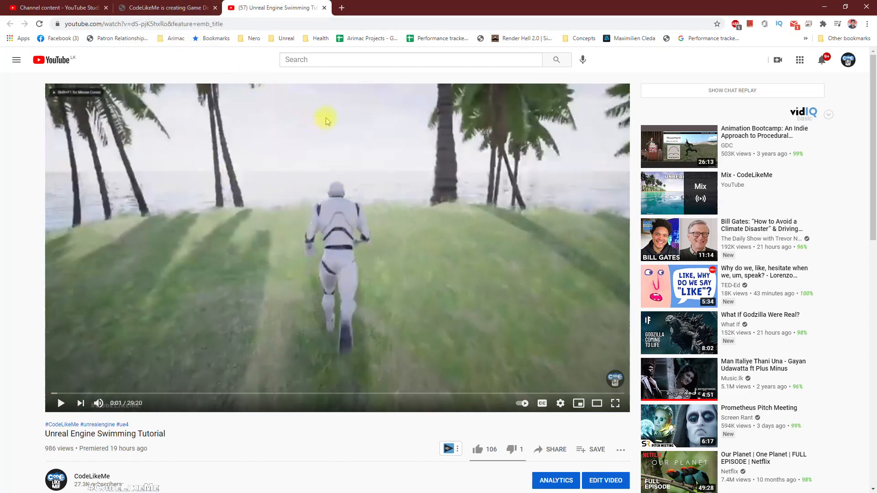
pyautogui.moveTo(468, 199)
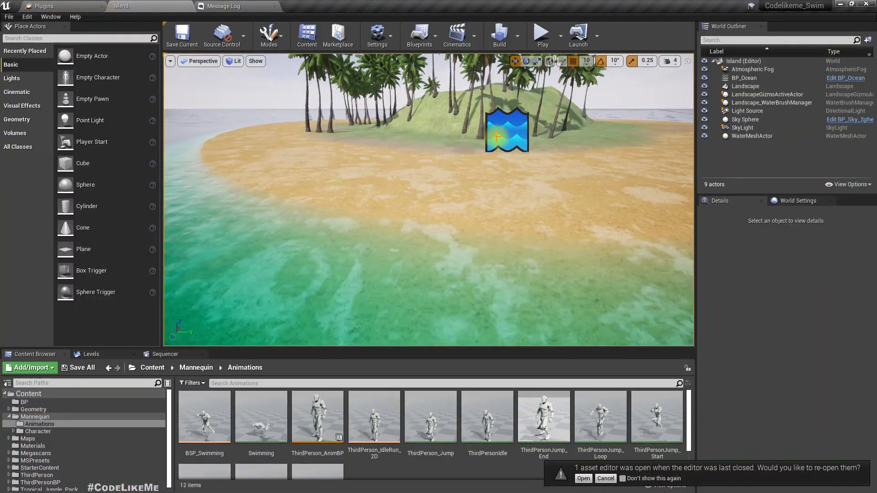
# Migrate BP_Ocean and BPI_Swimming into Survival/Unreal Survival 4.26/Content
pyautogui.click(744, 77)
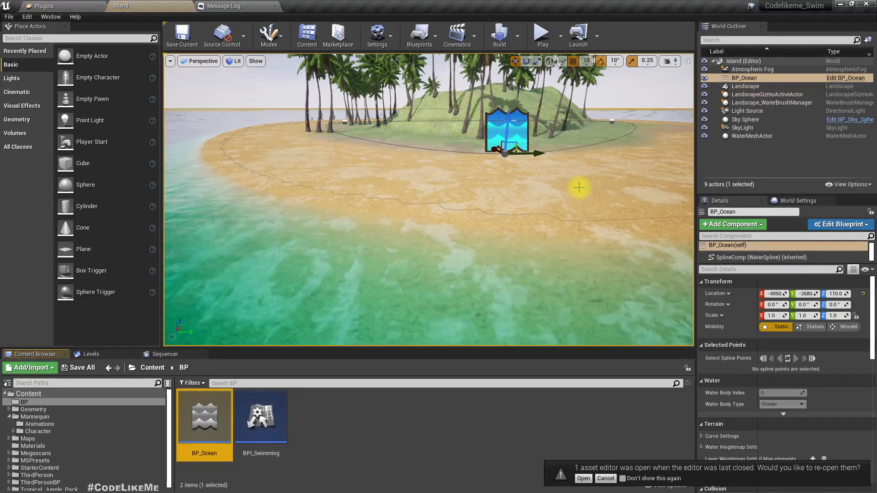
pyautogui.rightClick(205, 417)
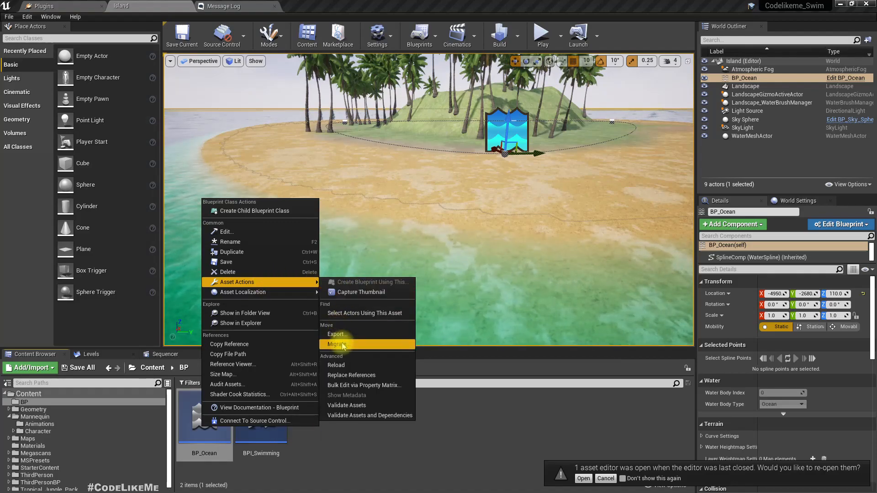
pyautogui.click(337, 344)
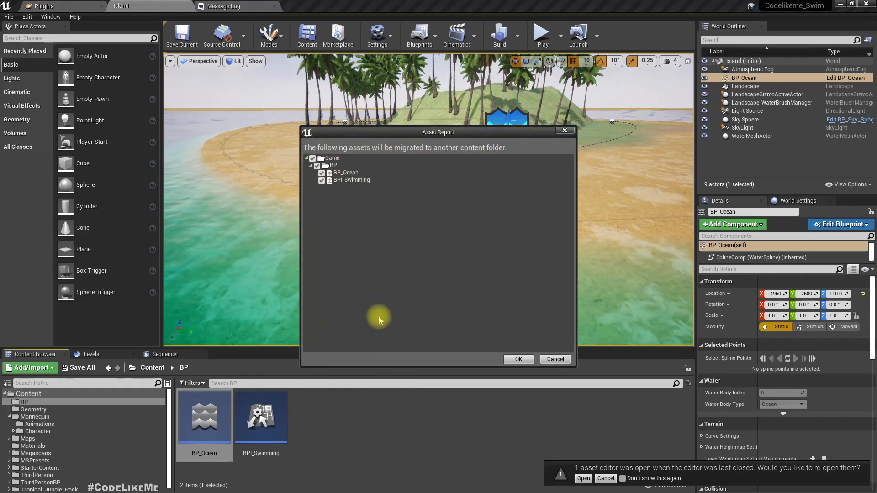
pyautogui.click(517, 359)
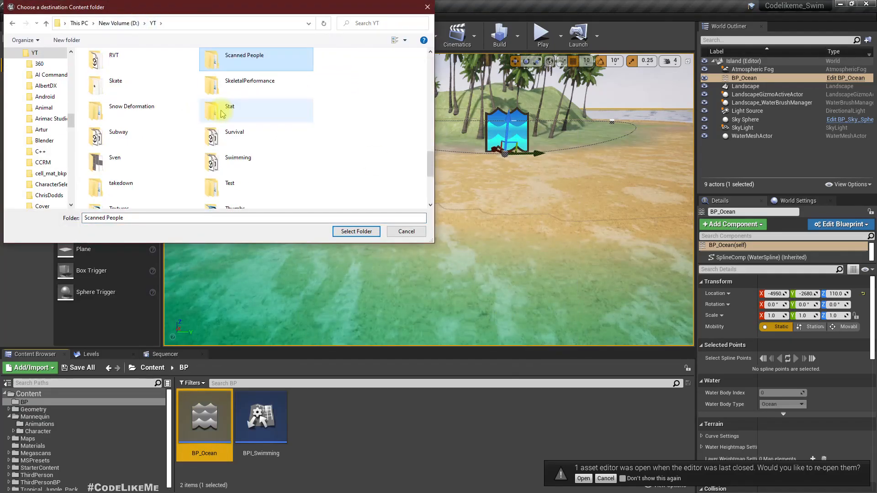
pyautogui.click(131, 110)
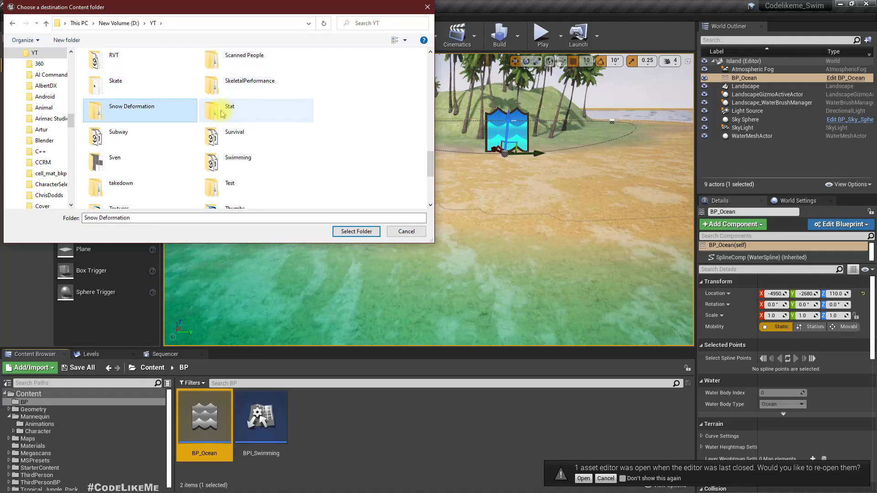
pyautogui.doubleClick(234, 132)
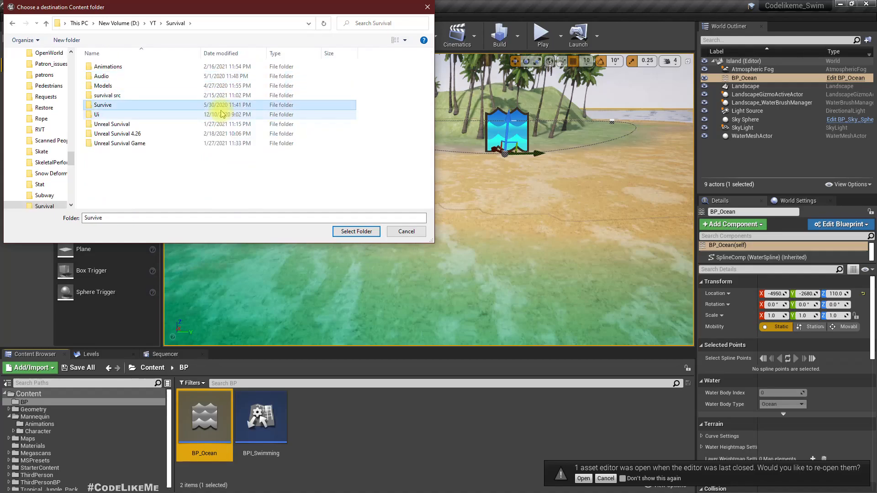
pyautogui.doubleClick(117, 132)
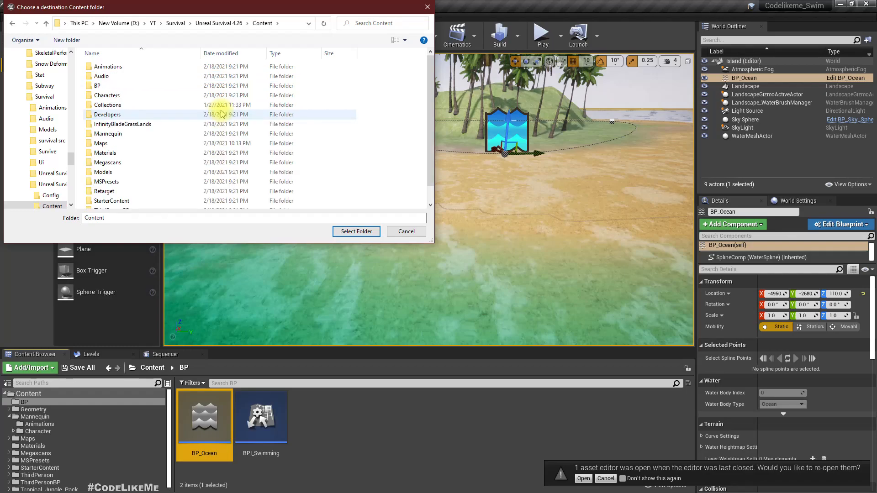
pyautogui.click(355, 231)
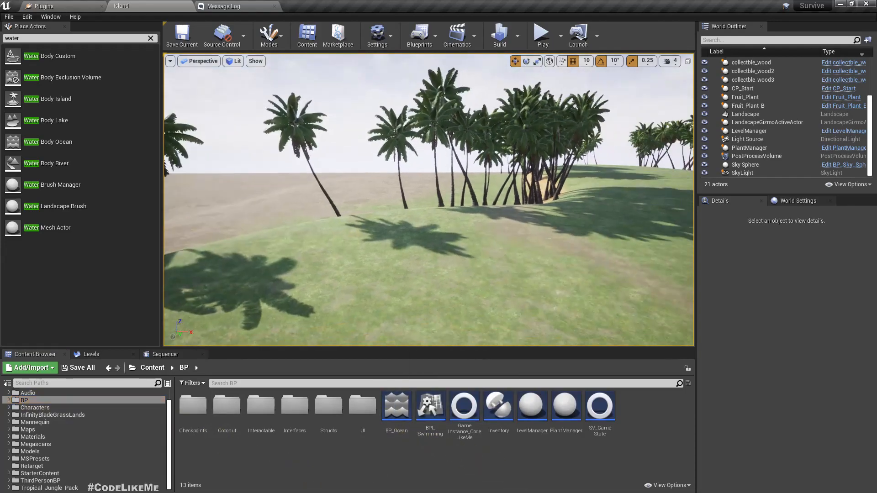
# Select the island Landscape, tick Enable Edit Layers, and confirm with Yes
pyautogui.click(546, 293)
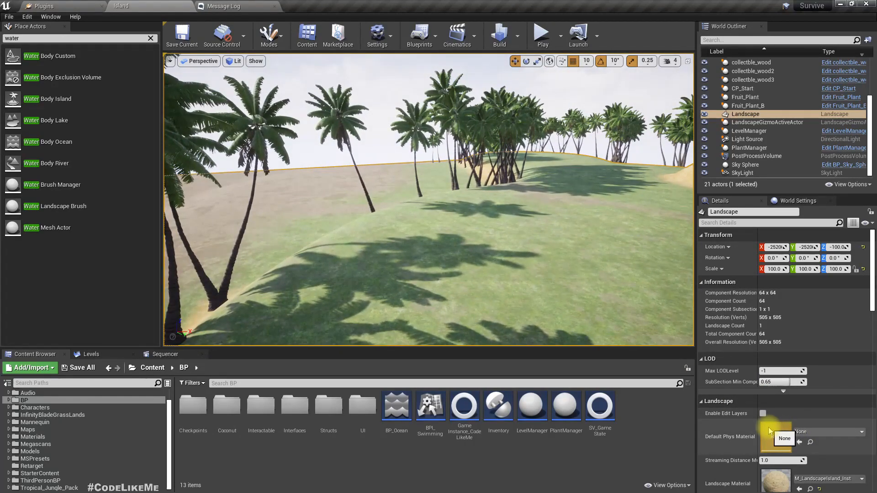
pyautogui.click(763, 413)
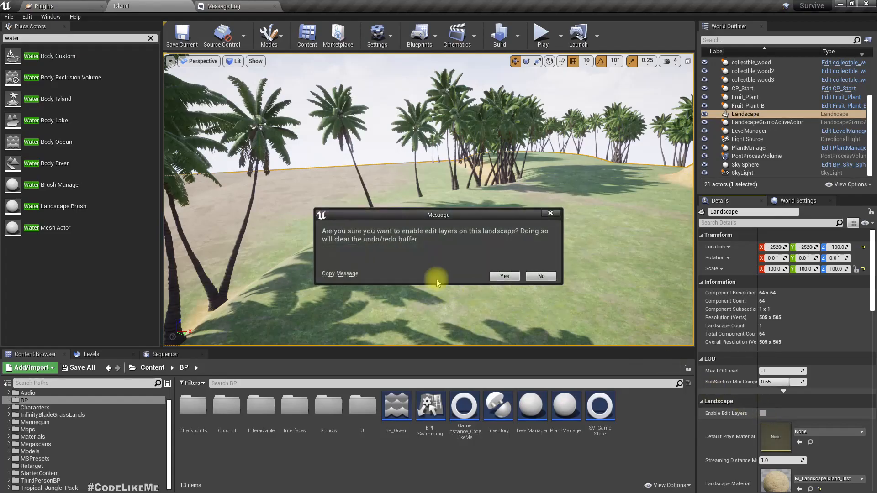
pyautogui.click(504, 275)
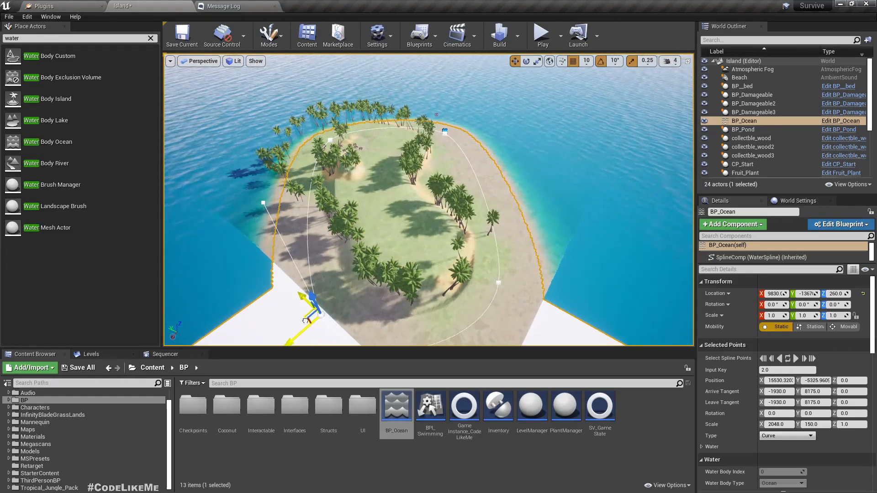
# Pull BP_Ocean spline points in along the island's beach, then orbit to inspect the edge
pyautogui.moveTo(311, 305); pyautogui.dragTo(355, 288)
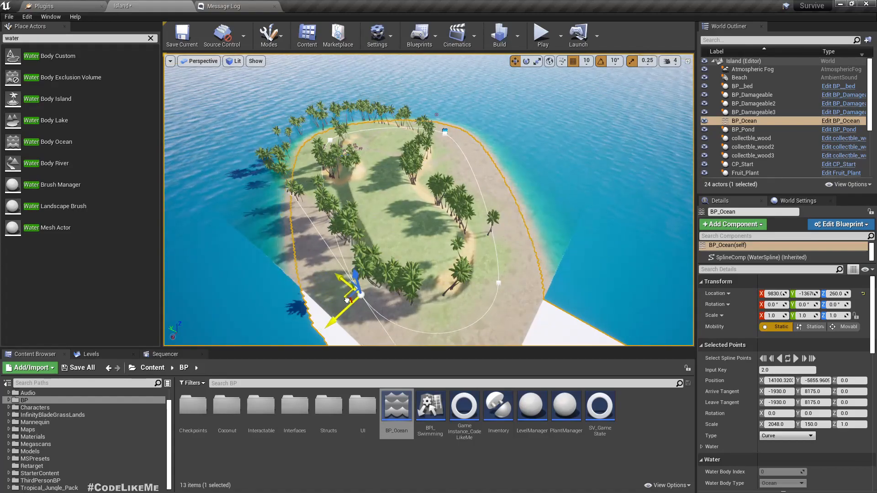
pyautogui.moveTo(355, 288); pyautogui.dragTo(330, 263)
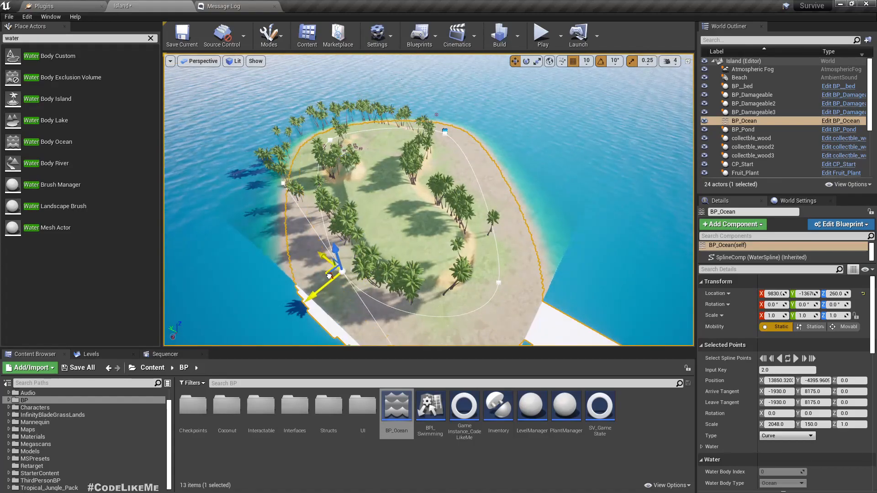
pyautogui.moveTo(327, 274); pyautogui.dragTo(347, 260)
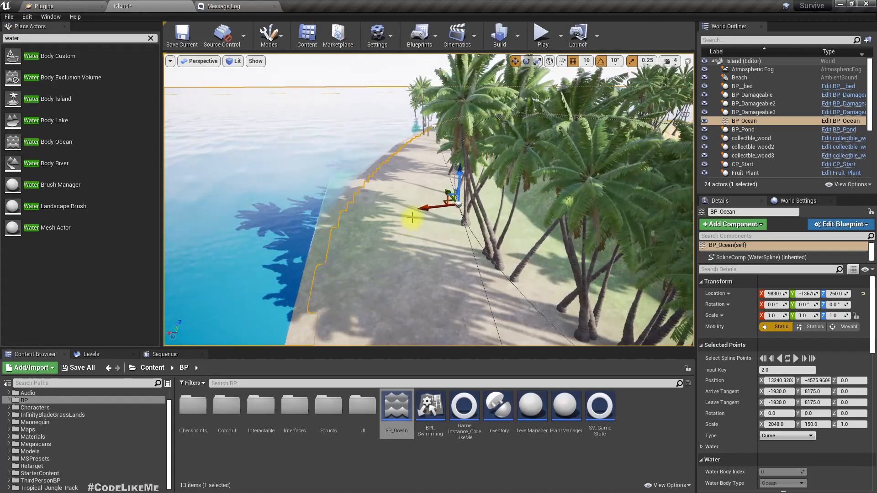
pyautogui.moveTo(444, 192); pyautogui.dragTo(367, 215)
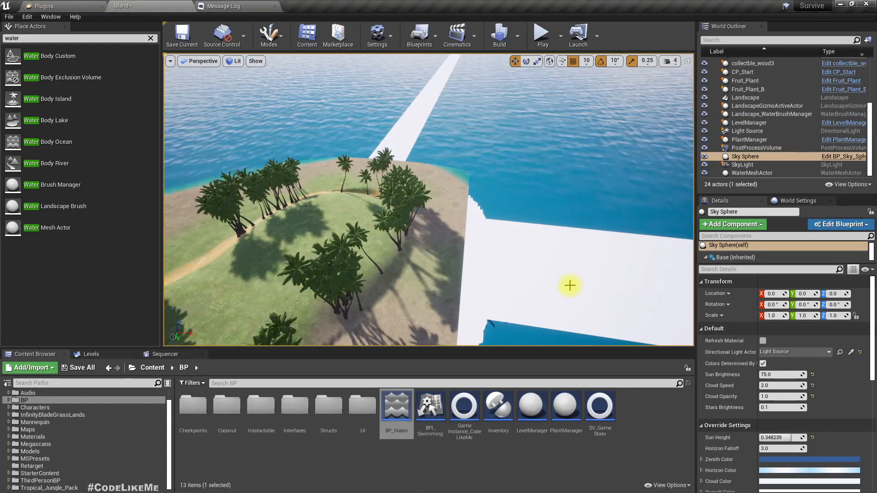
pyautogui.moveTo(570, 286); pyautogui.dragTo(473, 151)
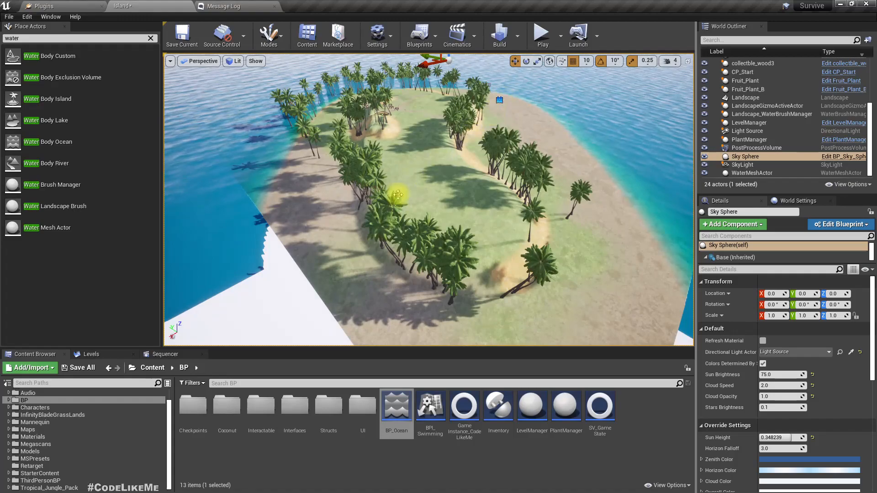
# In Landscape mode's Add tool, place a new landscape component beside the island
pyautogui.click(746, 97)
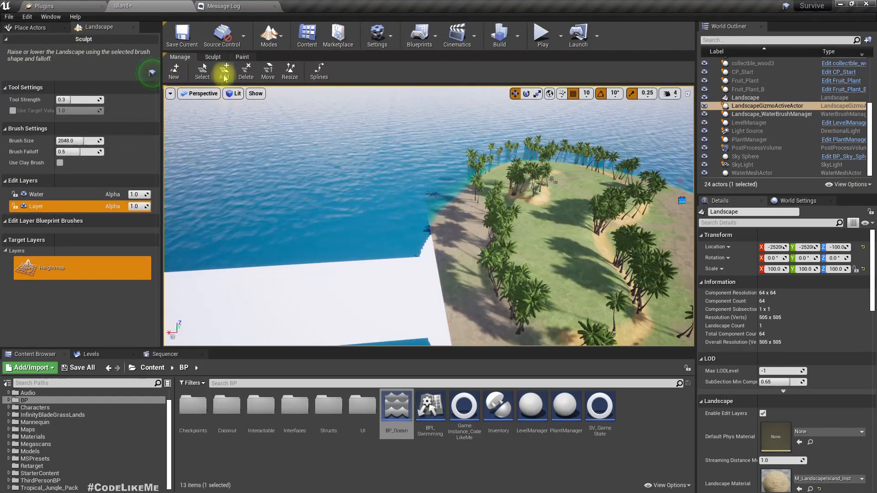
pyautogui.click(224, 71)
pyautogui.write('water')
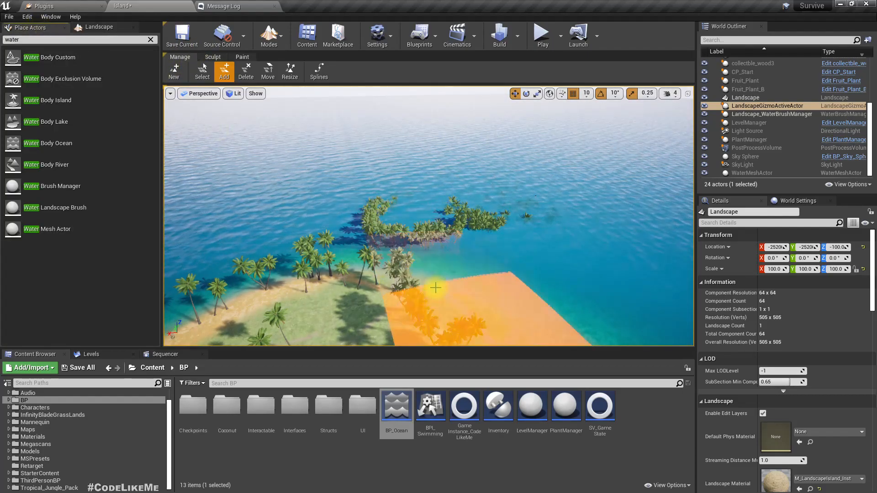
pyautogui.click(269, 35)
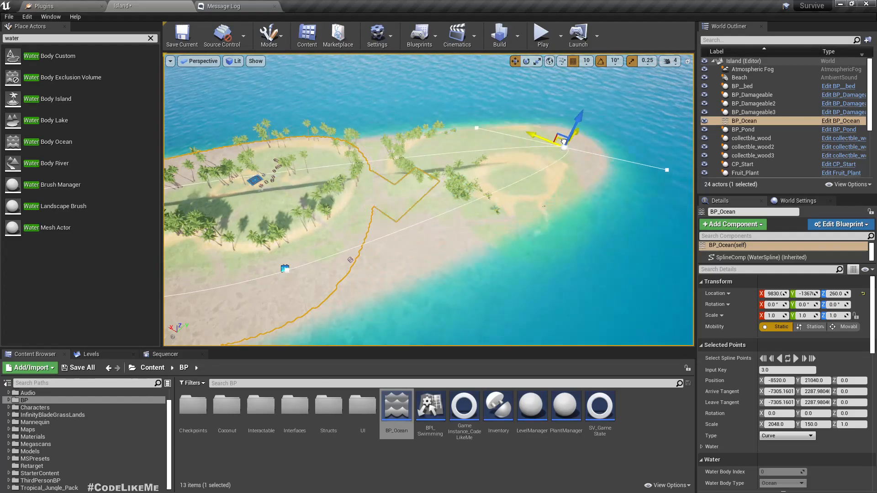
# Nudge an ocean spline point slightly to refine the shoreline shape
pyautogui.moveTo(563, 141); pyautogui.dragTo(582, 140)
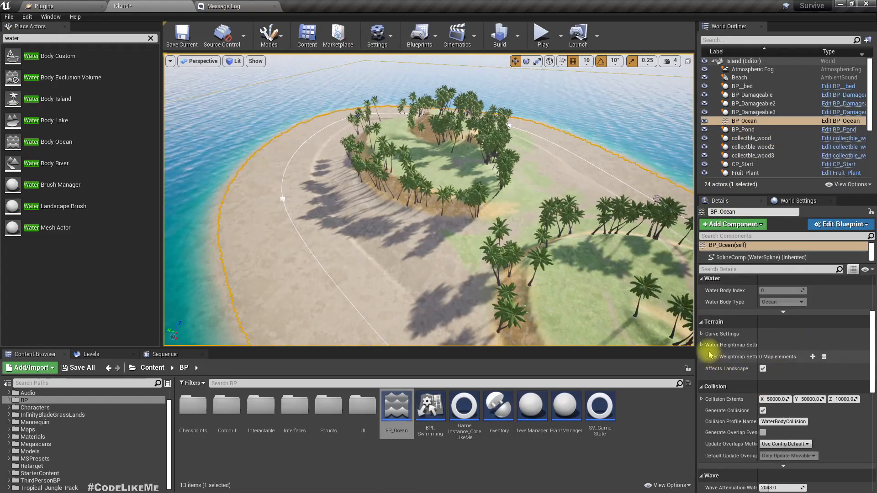
# In BP_Ocean's Curve Settings enter 5000 ramp width; under Water Heightmap Settings choose Width falloff
pyautogui.click(702, 334)
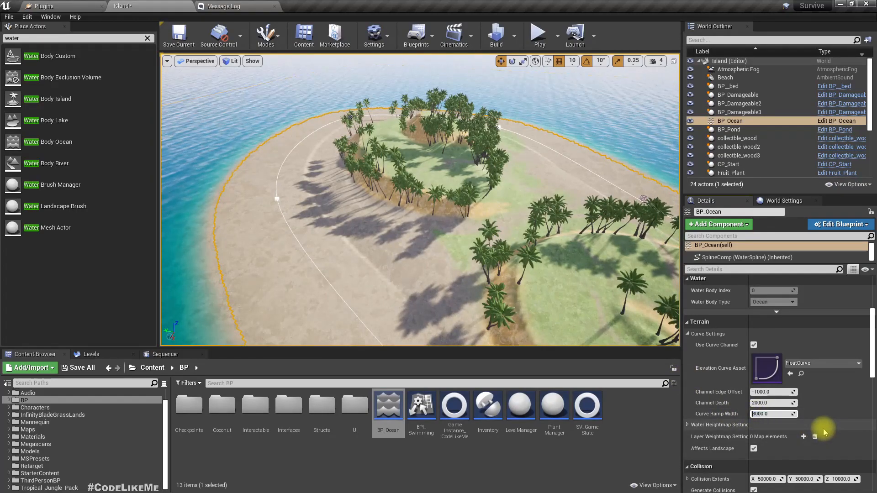
pyautogui.write('5000.0')
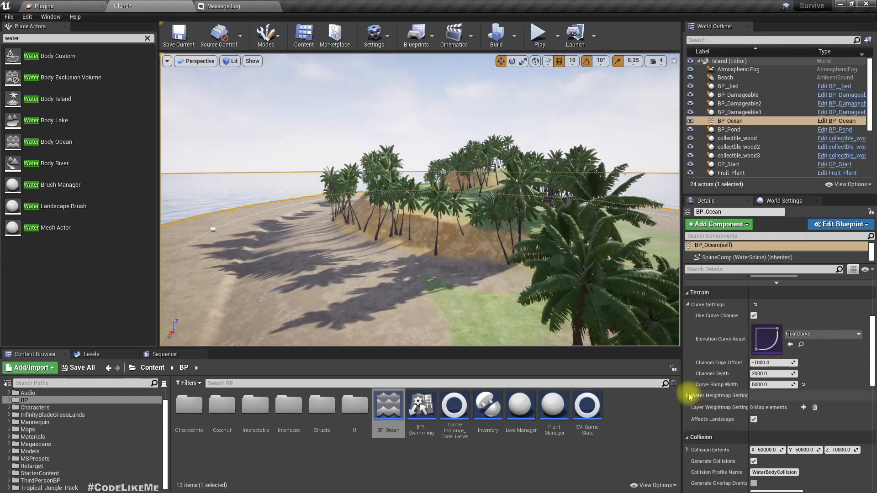
pyautogui.click(688, 395)
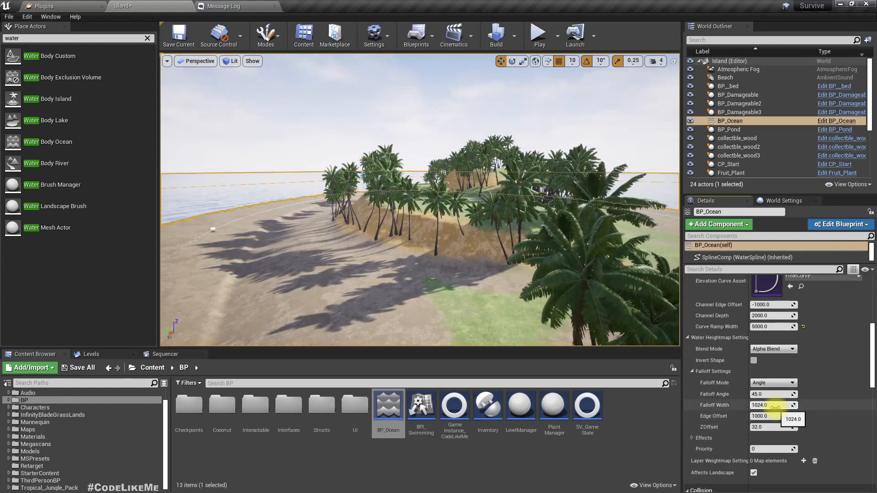
pyautogui.click(772, 383)
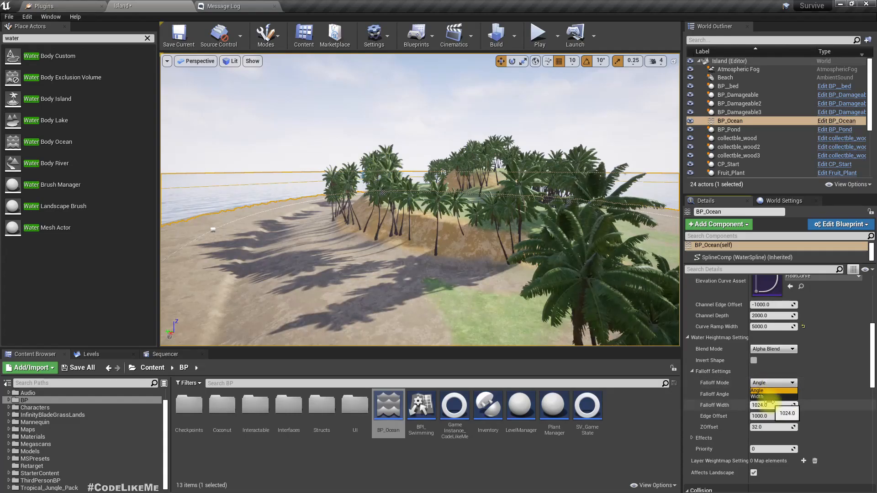
pyautogui.click(771, 396)
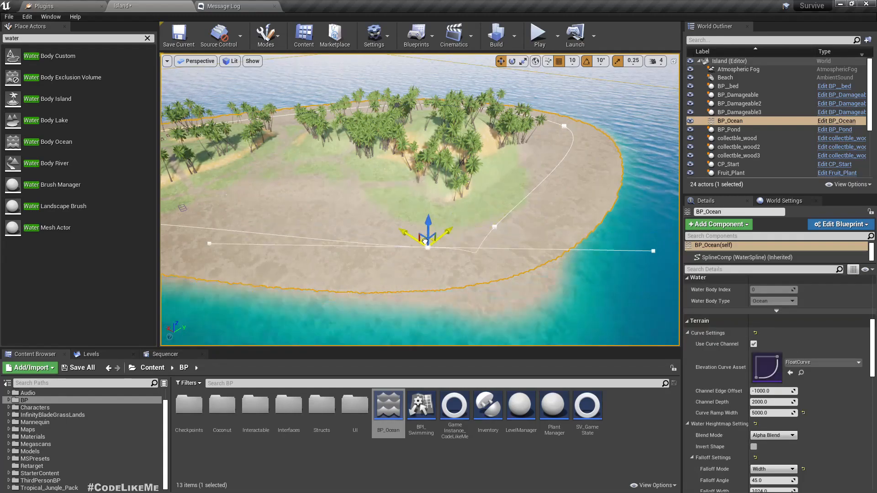
# Drag the selected BP_Ocean spline point to reshape the shoreline in front of the island
pyautogui.moveTo(427, 229); pyautogui.dragTo(274, 274)
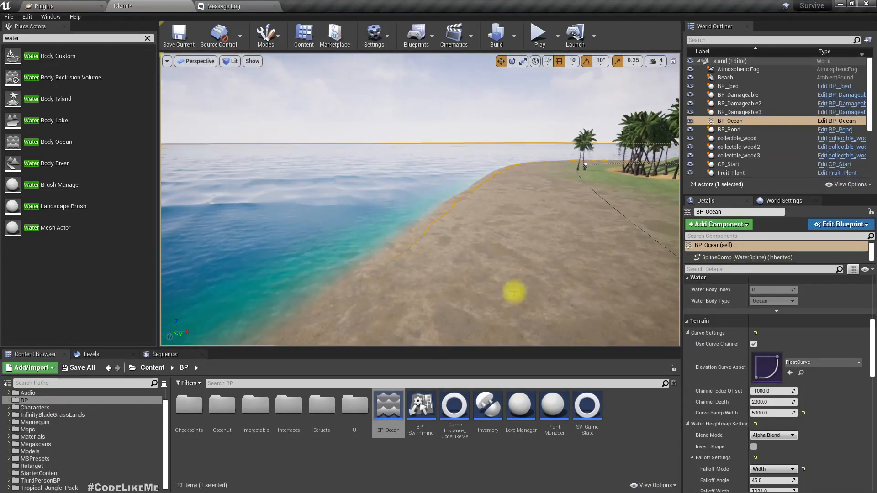
# Toggle the viewport fullscreen with F11 to view the island's ocean loop
pyautogui.press('F11')
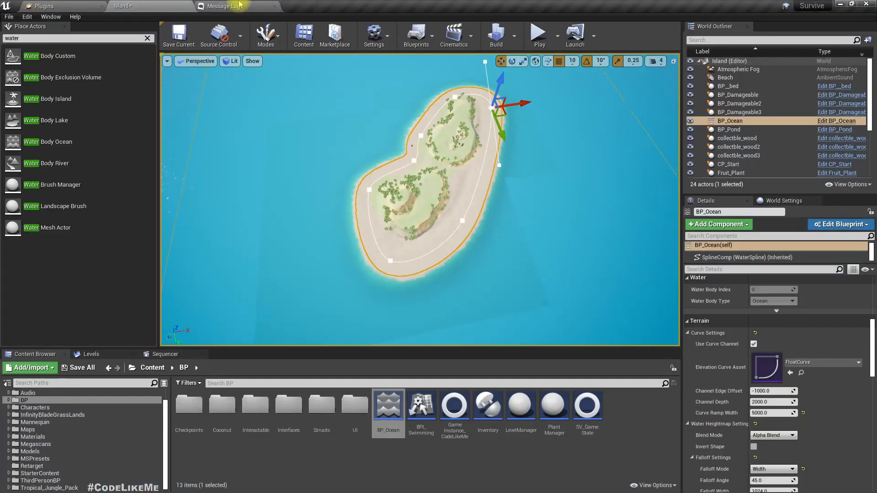
# Switch to Landscape editing mode and place a component in the water beyond the island
pyautogui.click(267, 34)
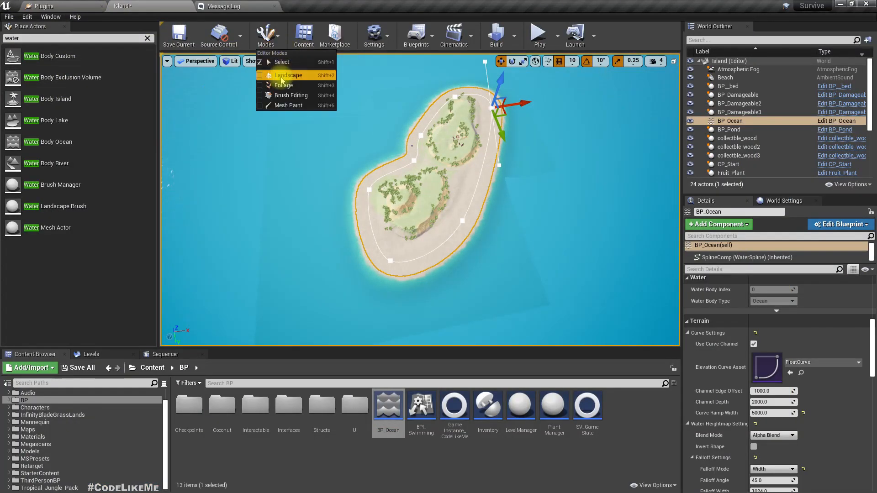
pyautogui.click(288, 75)
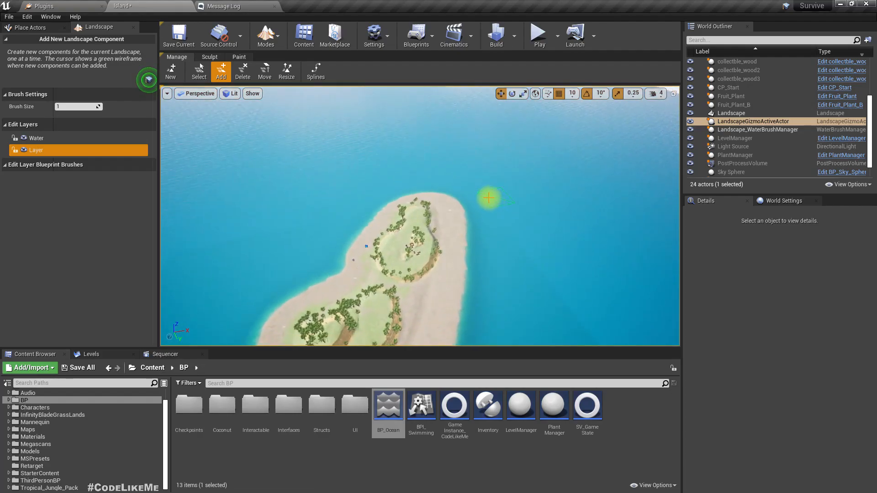
pyautogui.click(583, 289)
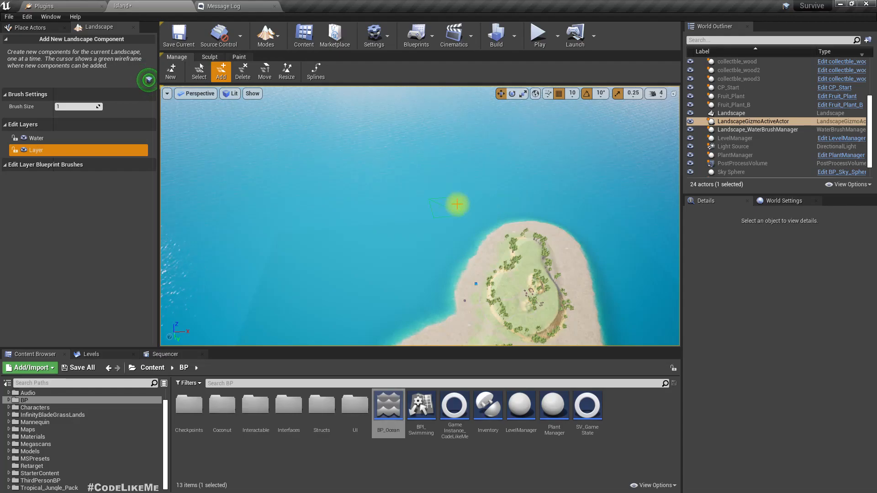
pyautogui.moveTo(331, 210)
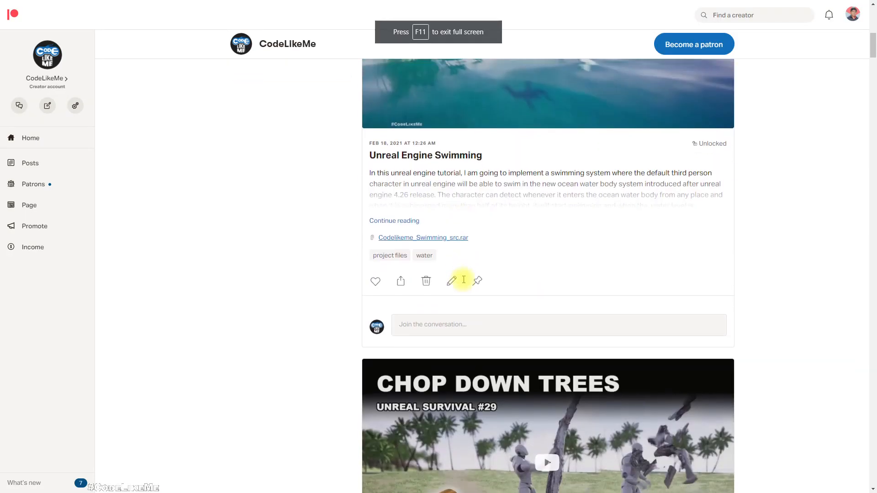
pyautogui.scroll(-3)
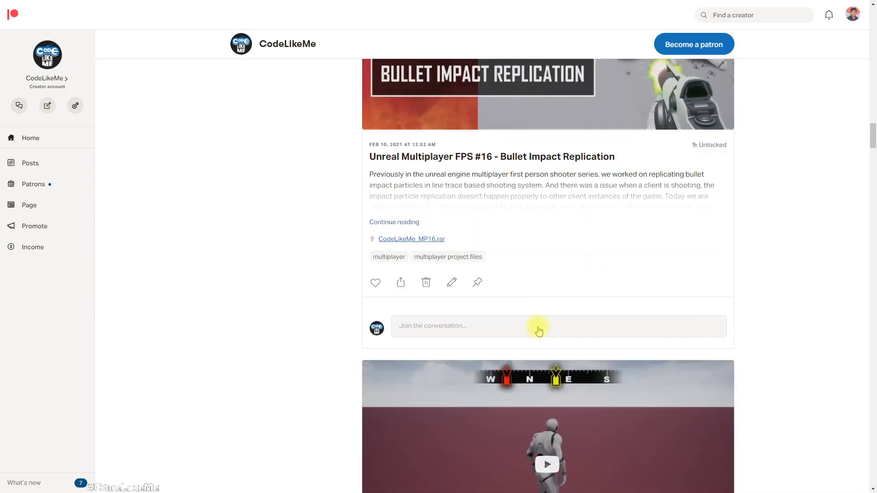
pyautogui.scroll(-3)
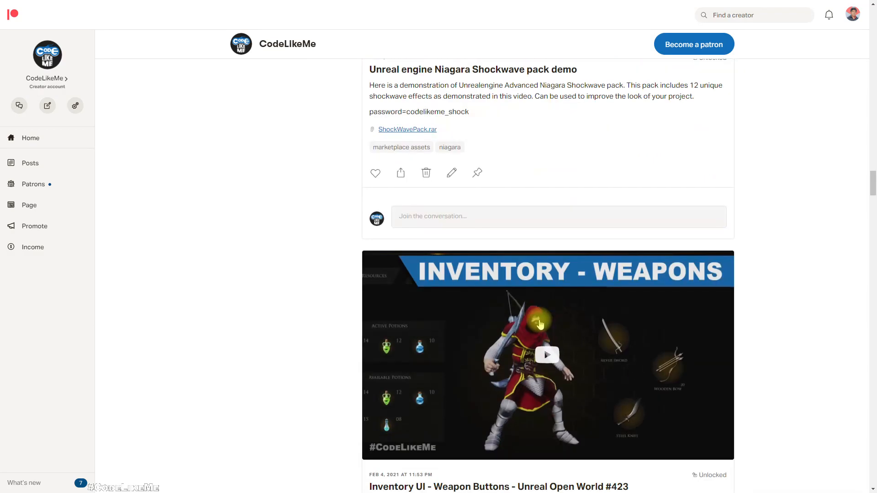
pyautogui.scroll(-3)
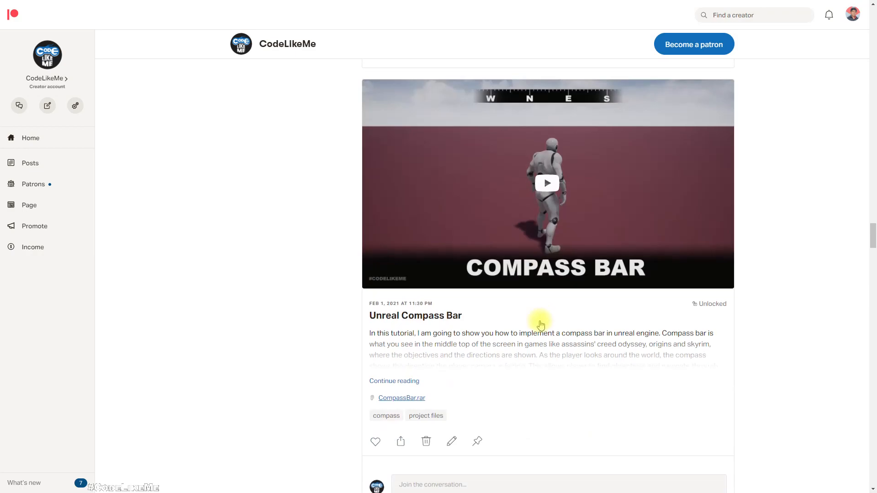
pyautogui.scroll(-3)
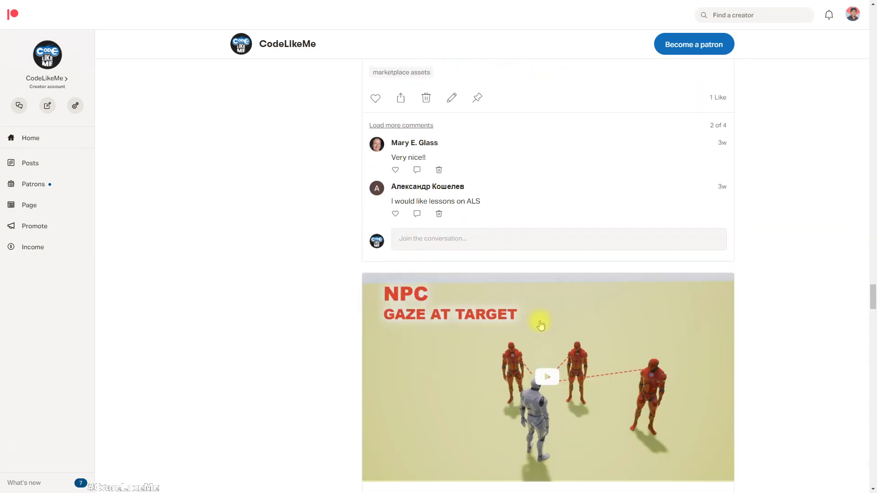